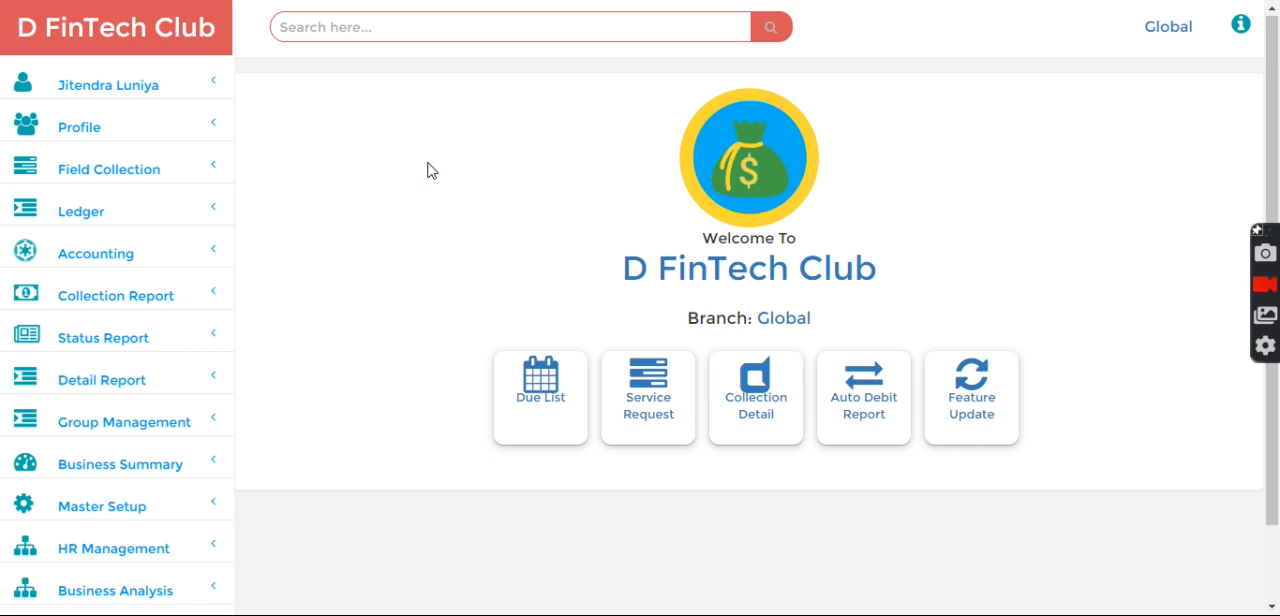
Step: Search for 'f-3' to open the matching co-applicant's profile
{"action": "type", "text": "f"}
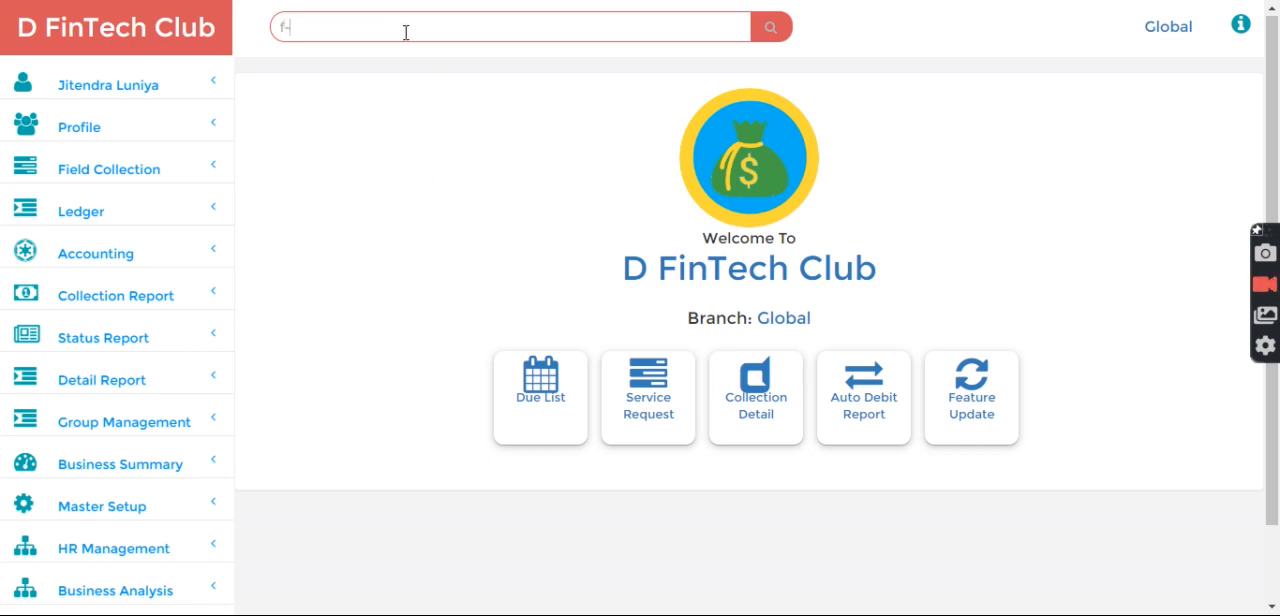
{"action": "type", "text": "-3"}
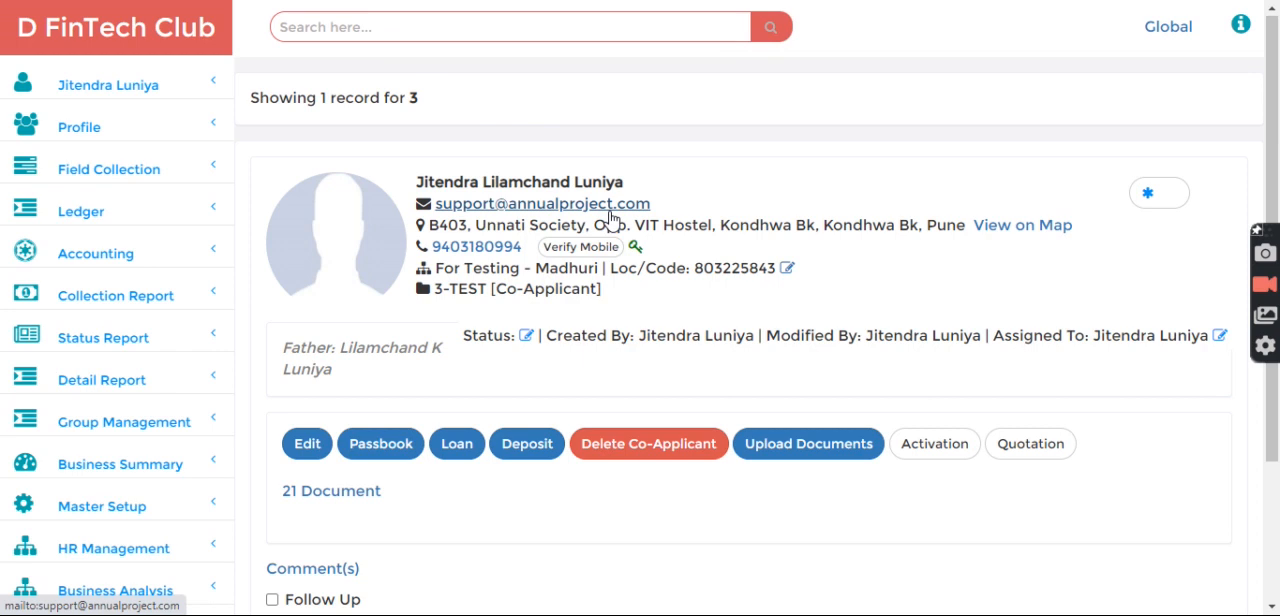
{"action": "left_click", "coordinate": [808, 444]}
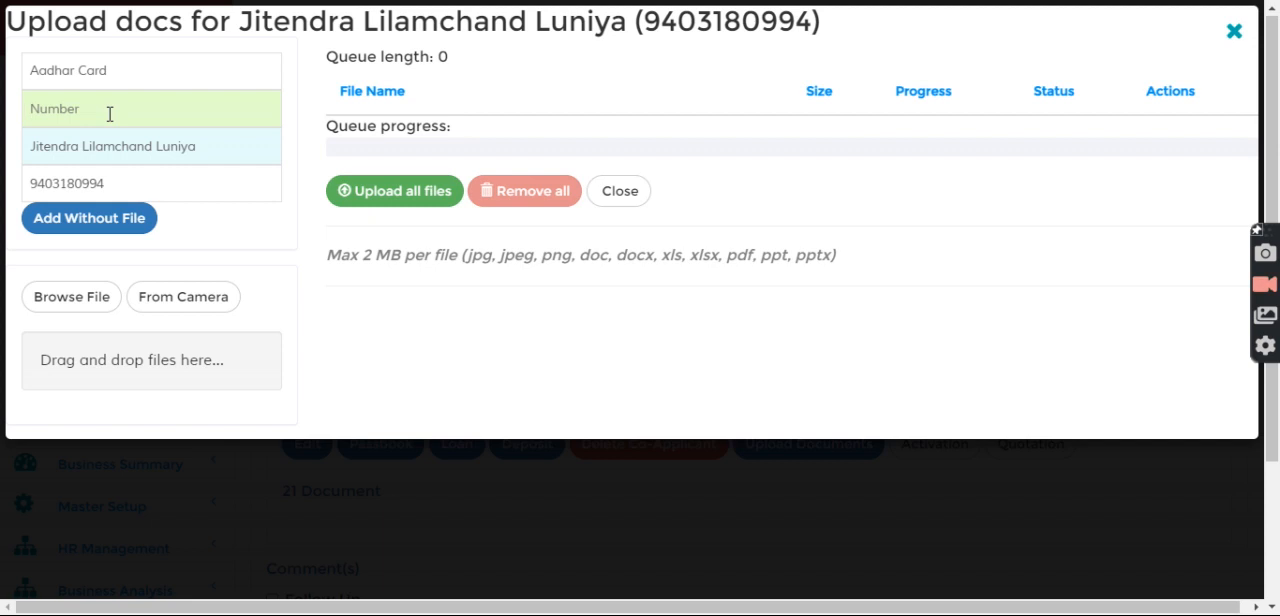
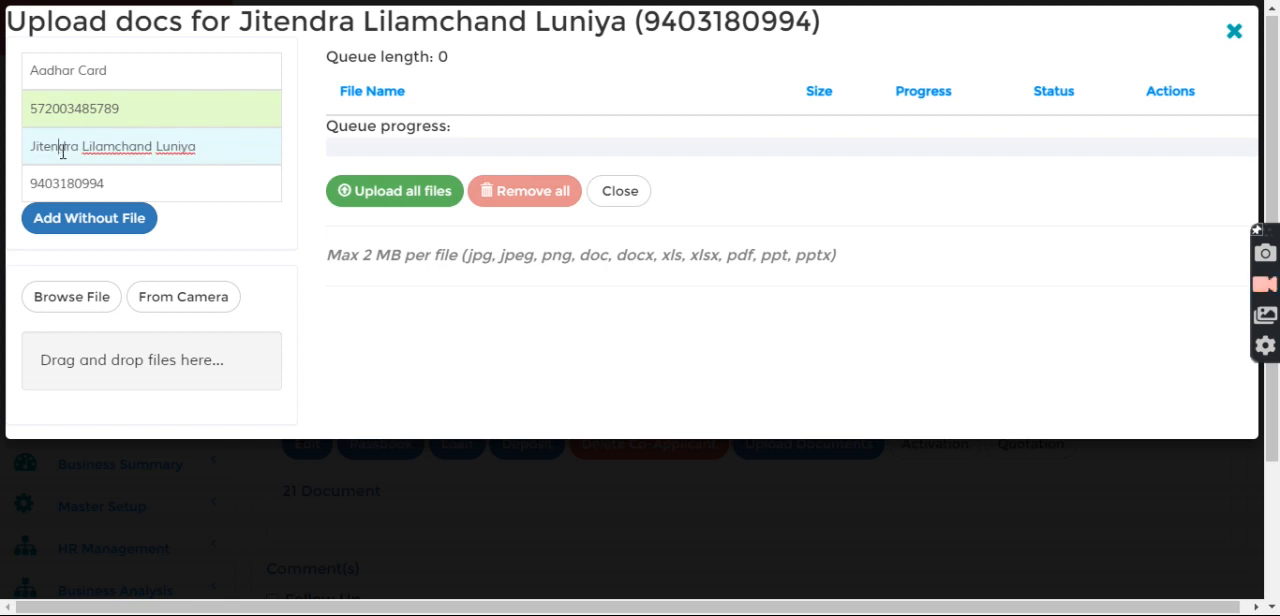
Step: Add the Aadhar Card entry without a file, upload it, and close the form
{"action": "left_click", "coordinate": [89, 218]}
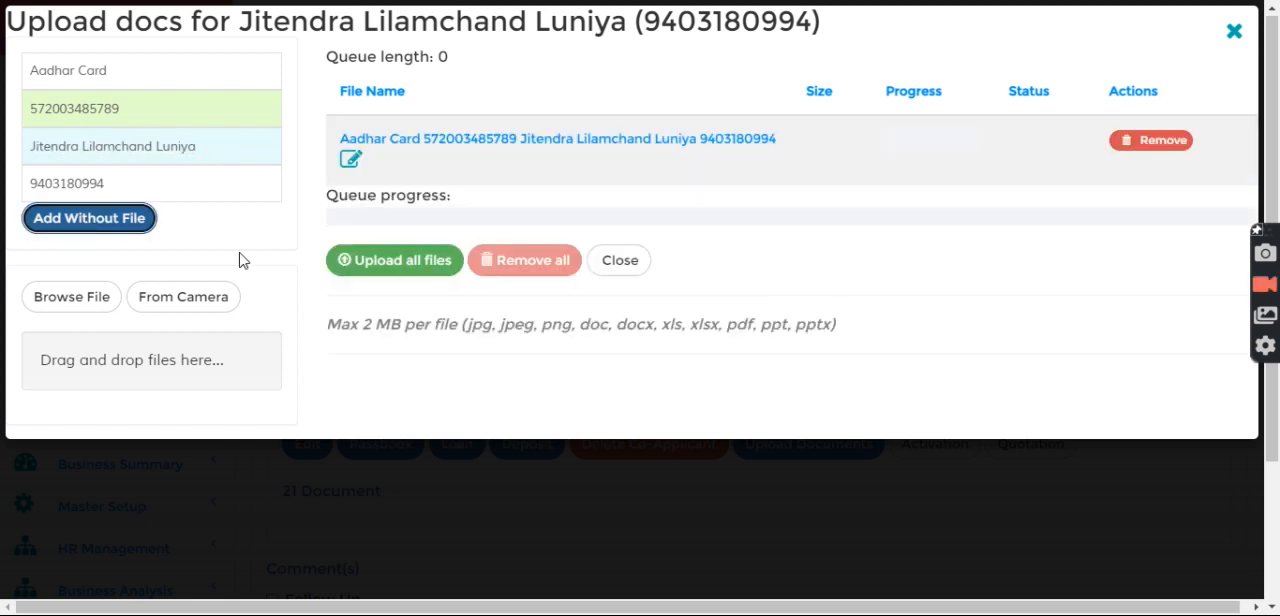
{"action": "left_click", "coordinate": [394, 260]}
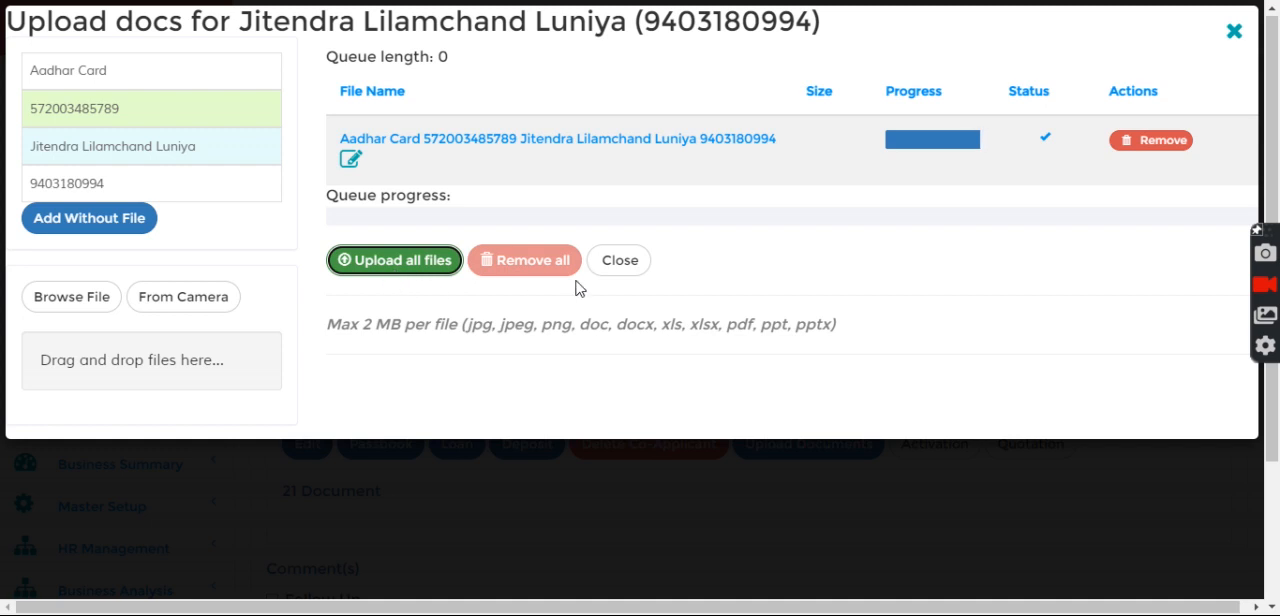
{"action": "left_click", "coordinate": [619, 260]}
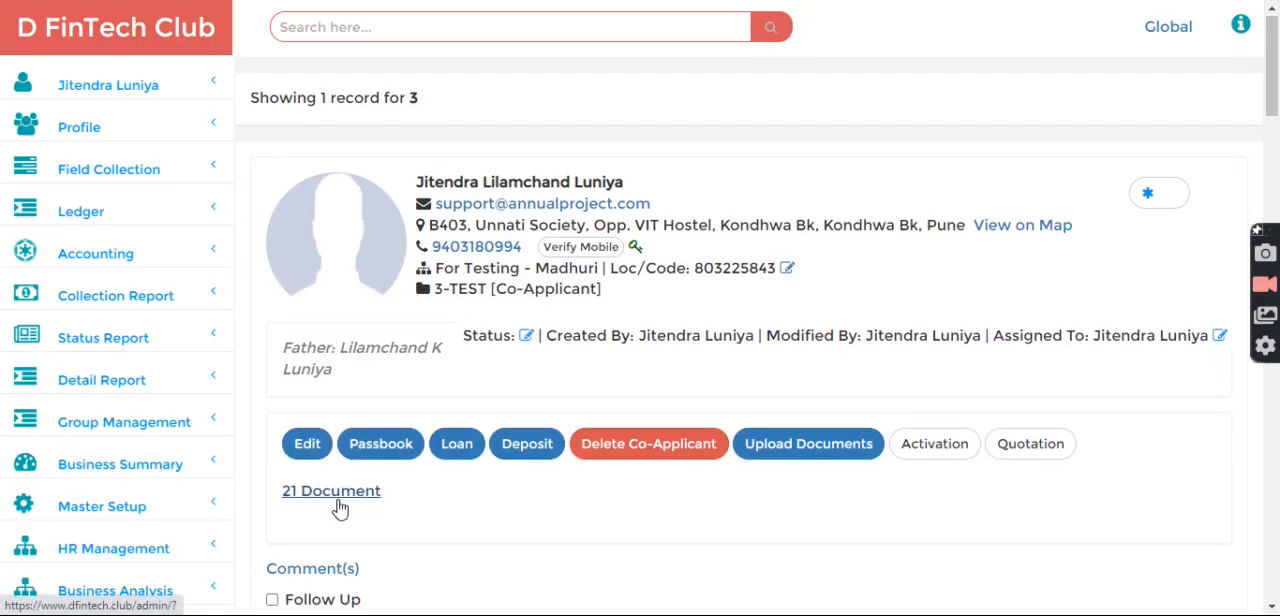
Step: Open the borrower's 21 documents and start Verify on the new Aadhar Card row
{"action": "left_click", "coordinate": [331, 490]}
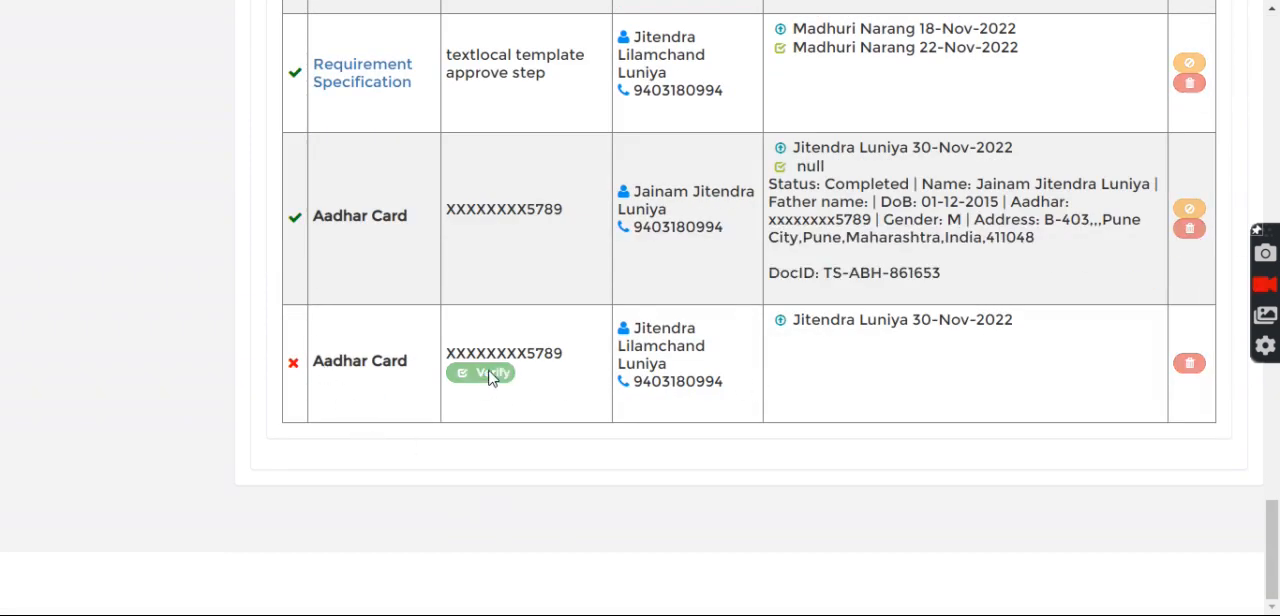
{"action": "left_click", "coordinate": [481, 373]}
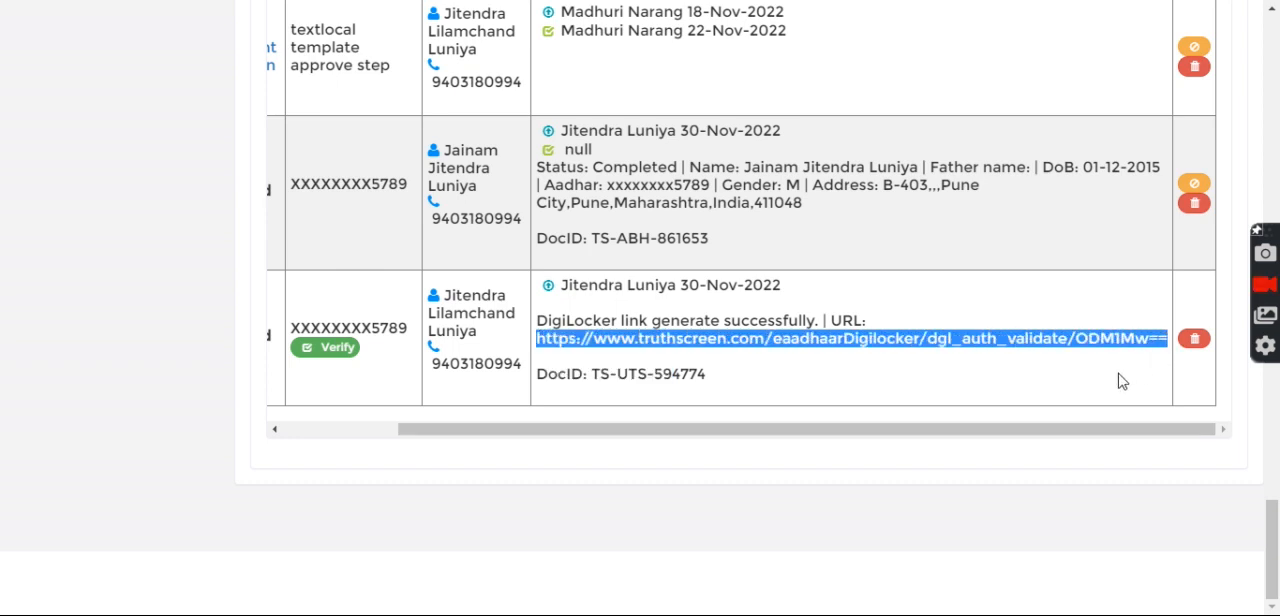
{"action": "mouse_move", "coordinate": [975, 157]}
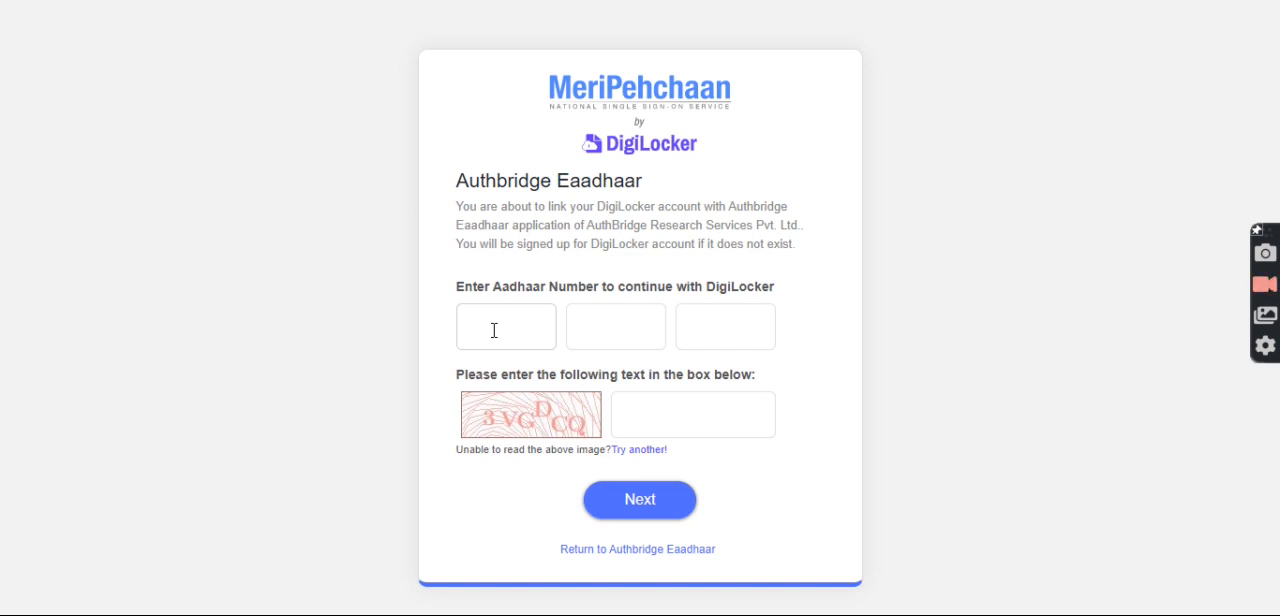
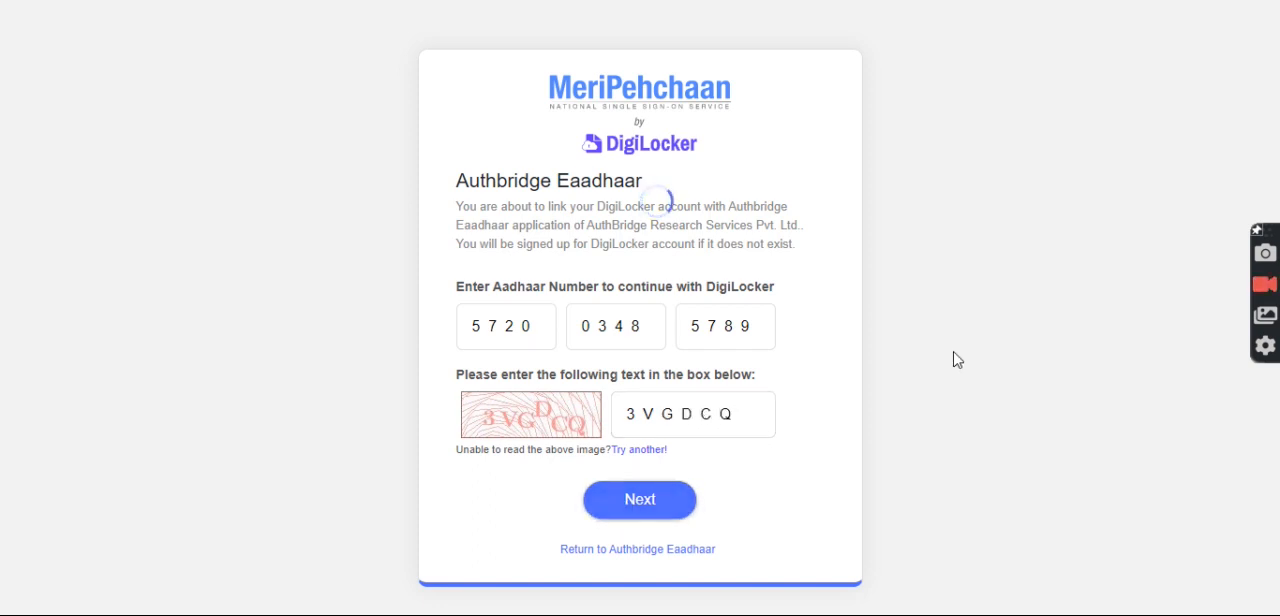
{"action": "left_click", "coordinate": [639, 499]}
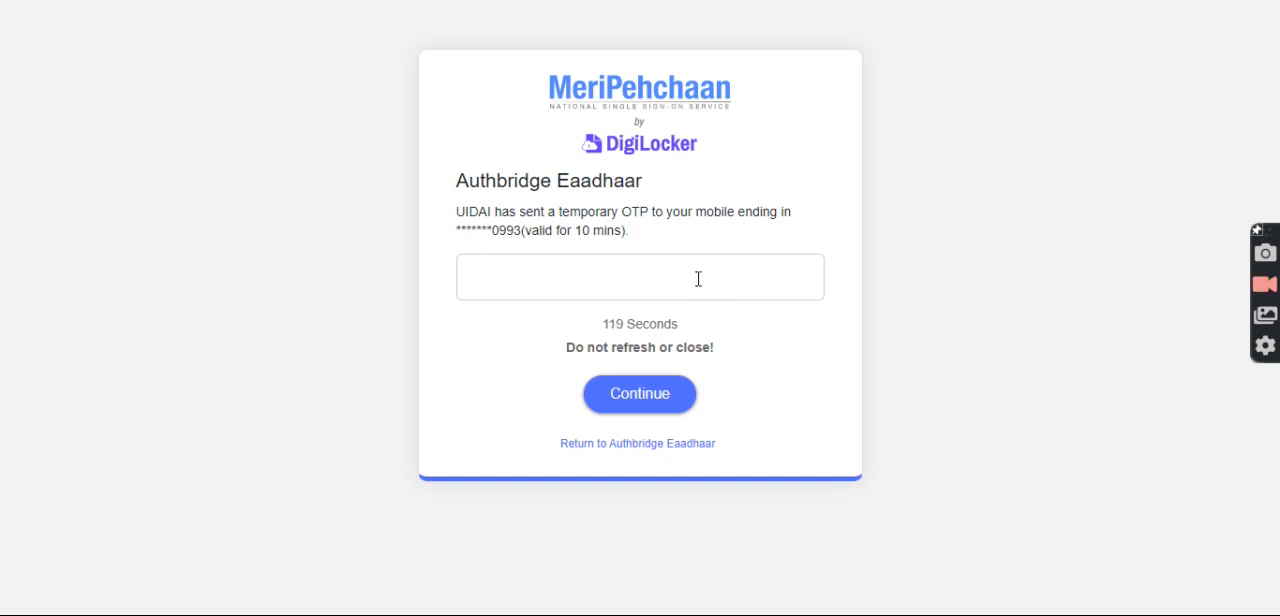
{"action": "left_click", "coordinate": [639, 393]}
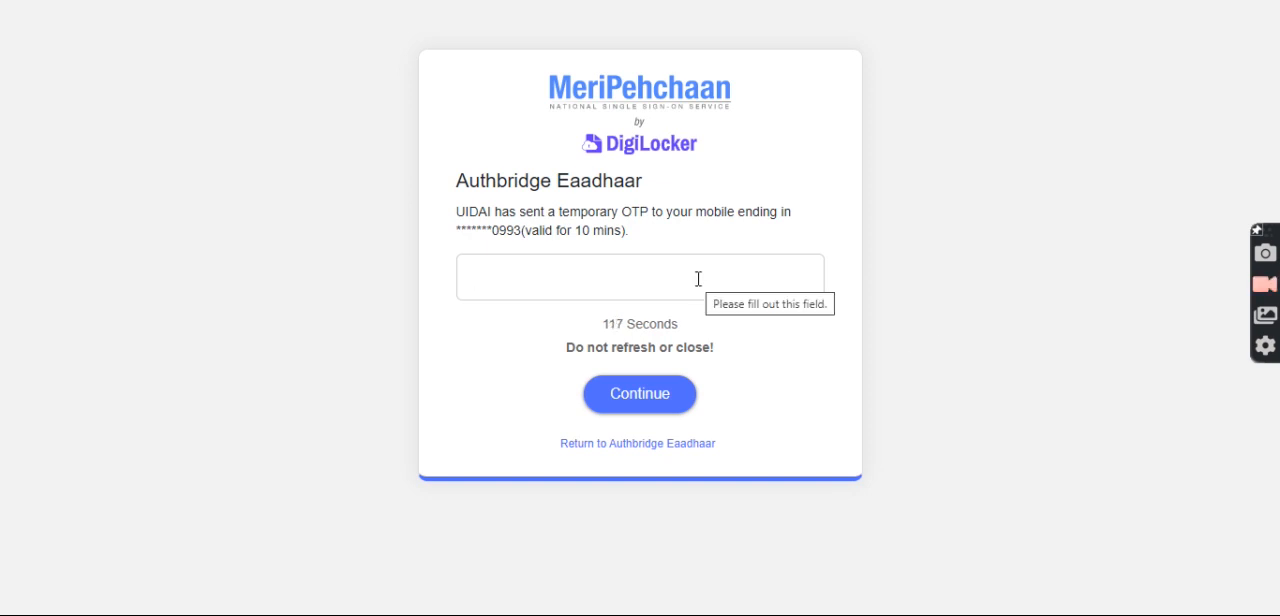
{"action": "left_click", "coordinate": [640, 277]}
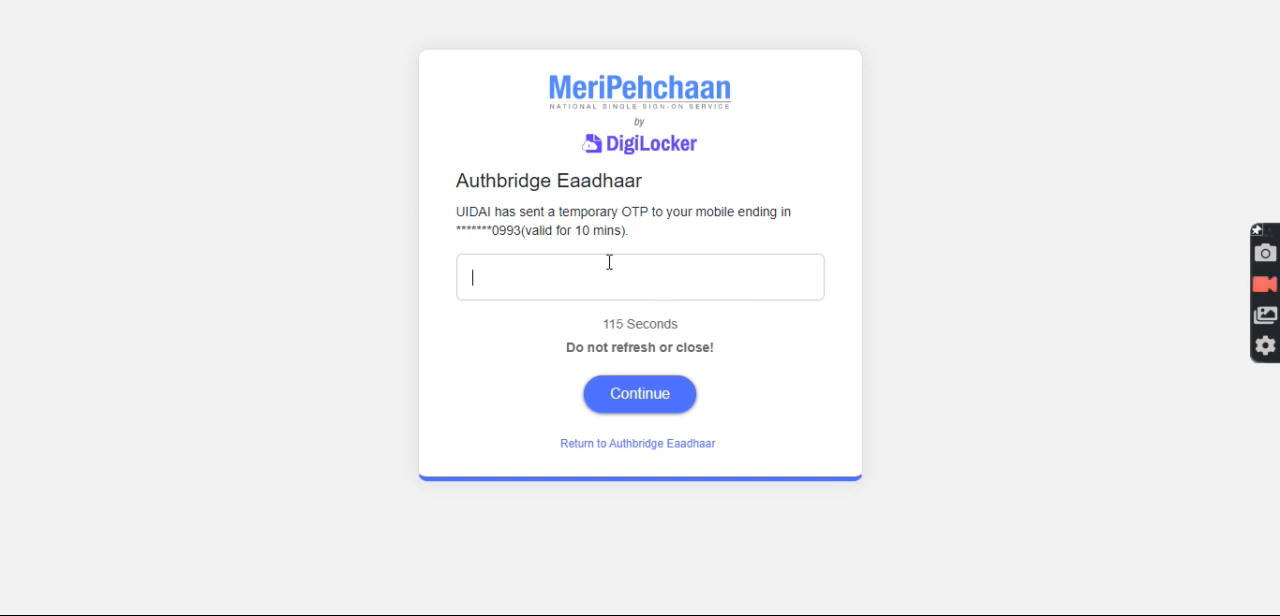
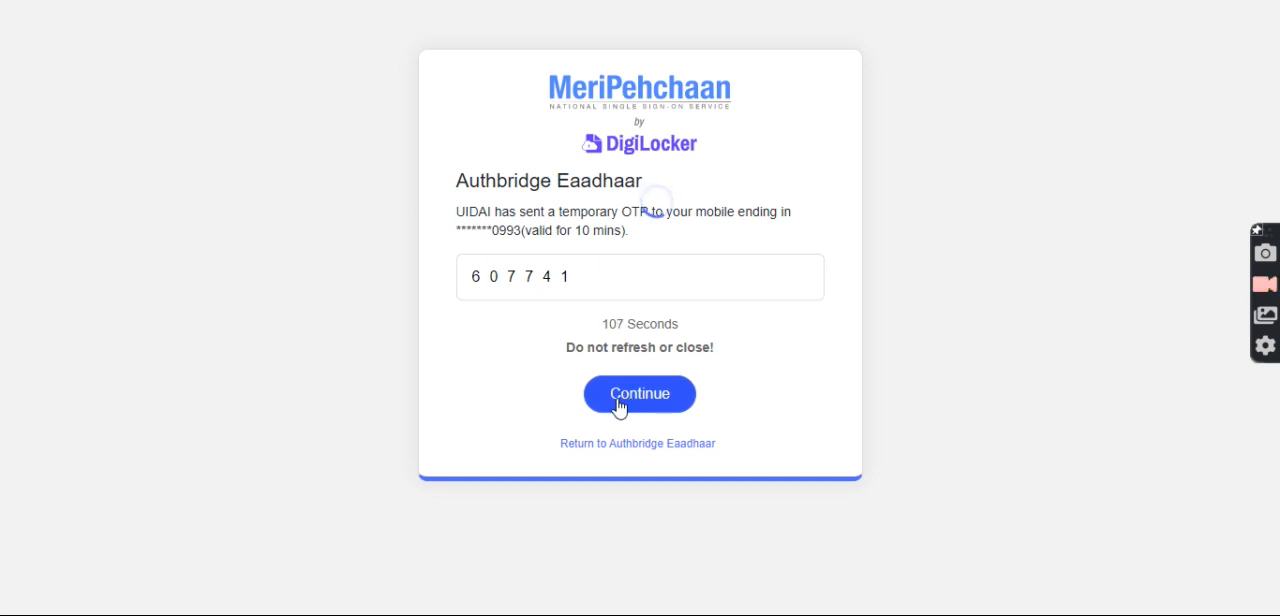
{"action": "left_click", "coordinate": [639, 393]}
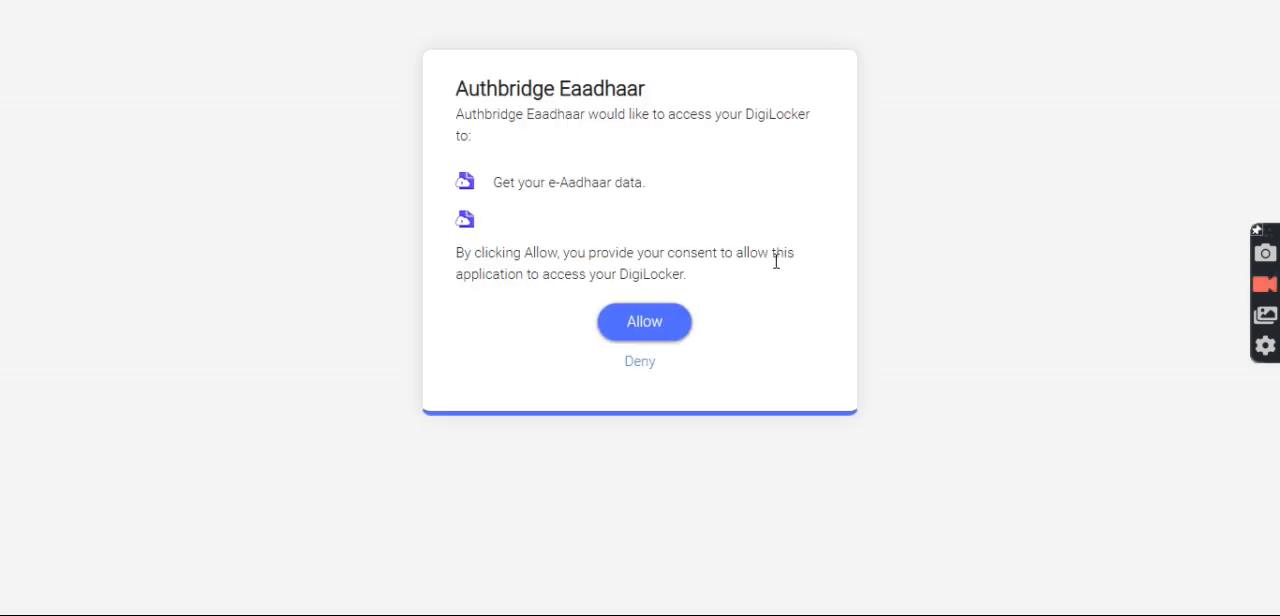
Step: Allow Authbridge Eaadhaar to access the borrower's e-Aadhaar data
{"action": "left_click", "coordinate": [644, 321]}
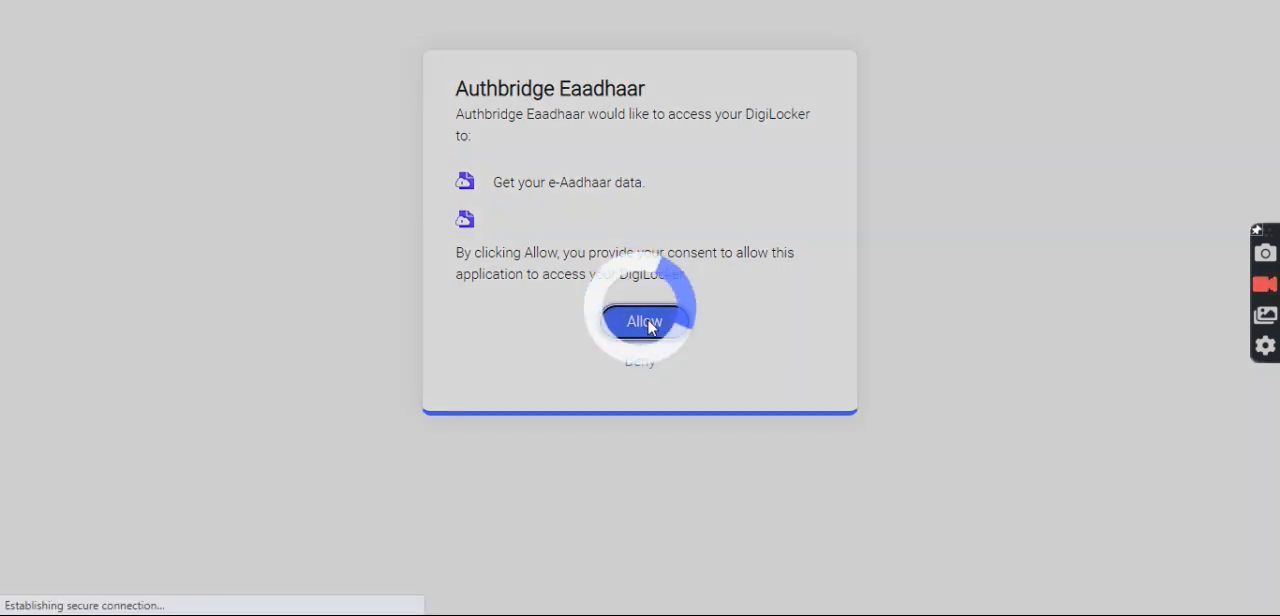
{"action": "left_click", "coordinate": [644, 321]}
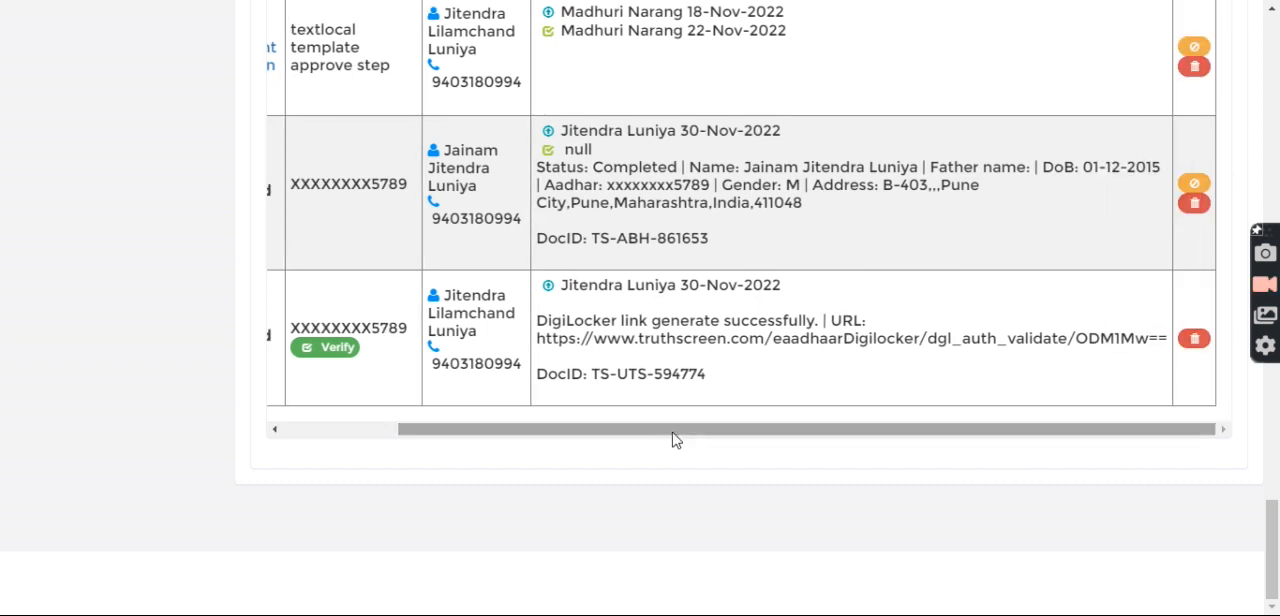
Step: Scroll the documents table to the new Aadhar Card row showing Completed status
{"action": "scroll", "scroll_direction": "left", "scroll_amount": 3}
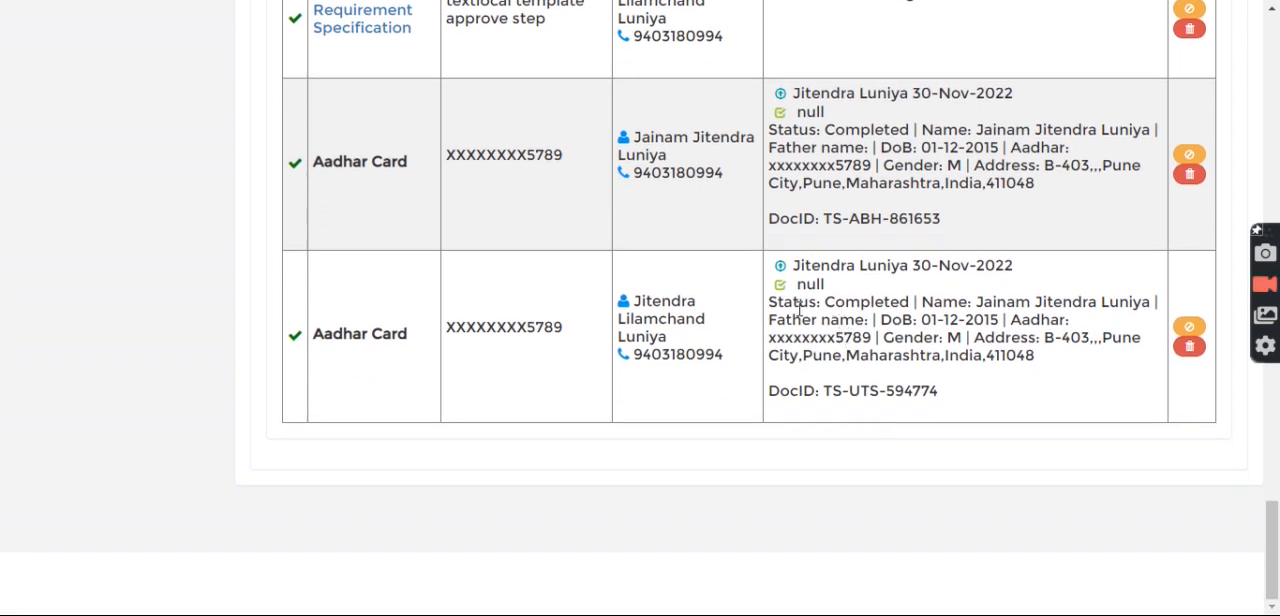
{"action": "mouse_move", "coordinate": [1060, 378]}
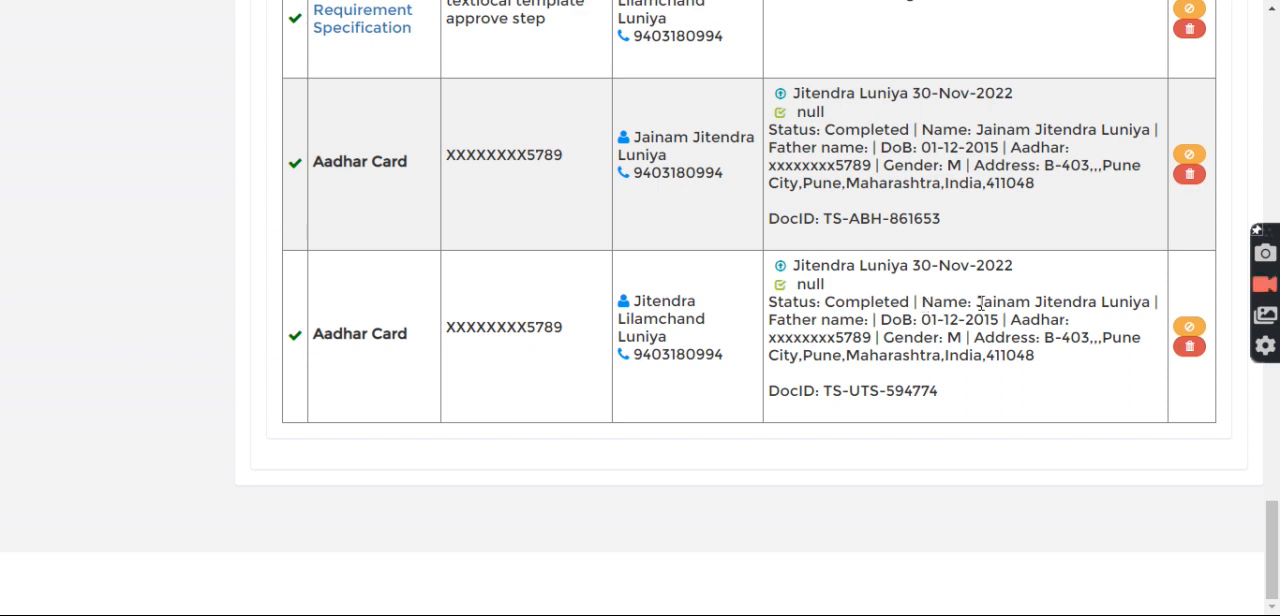
{"action": "double_click", "coordinate": [1062, 301]}
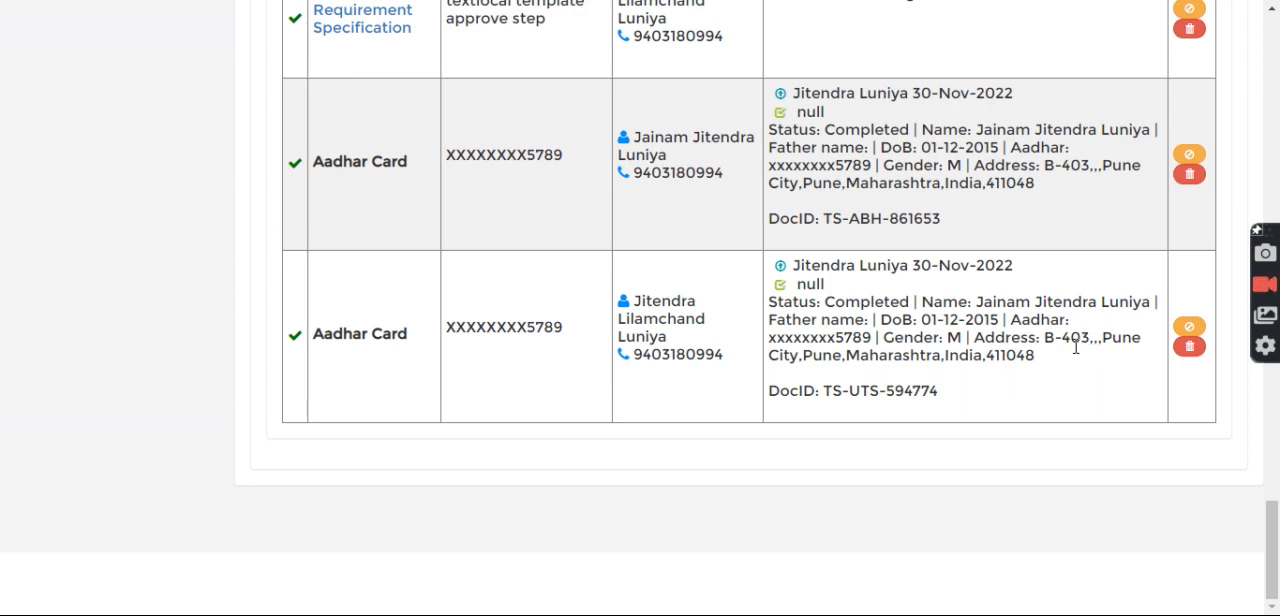
{"action": "mouse_move", "coordinate": [979, 303]}
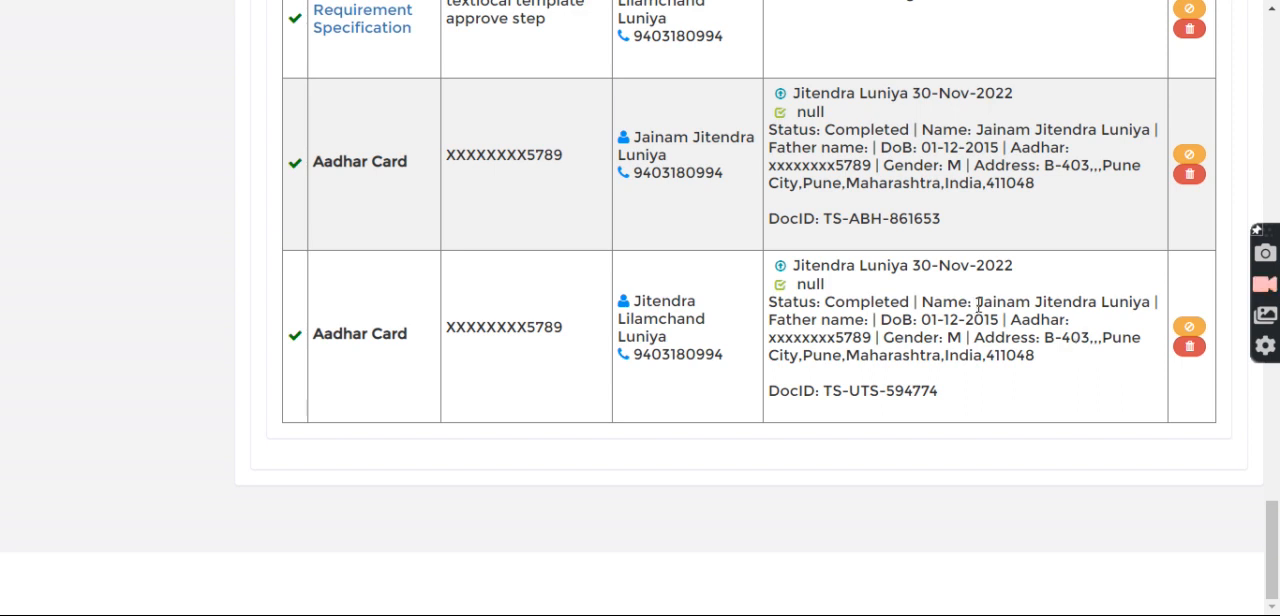
{"action": "double_click", "coordinate": [1061, 301]}
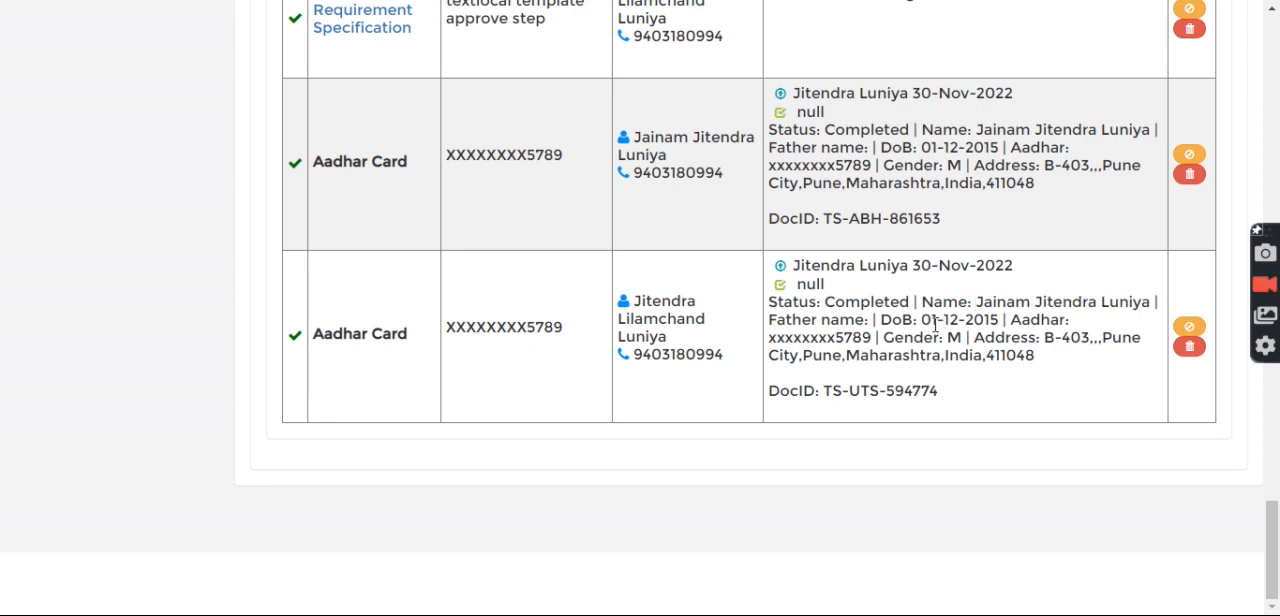
{"action": "double_click", "coordinate": [958, 319]}
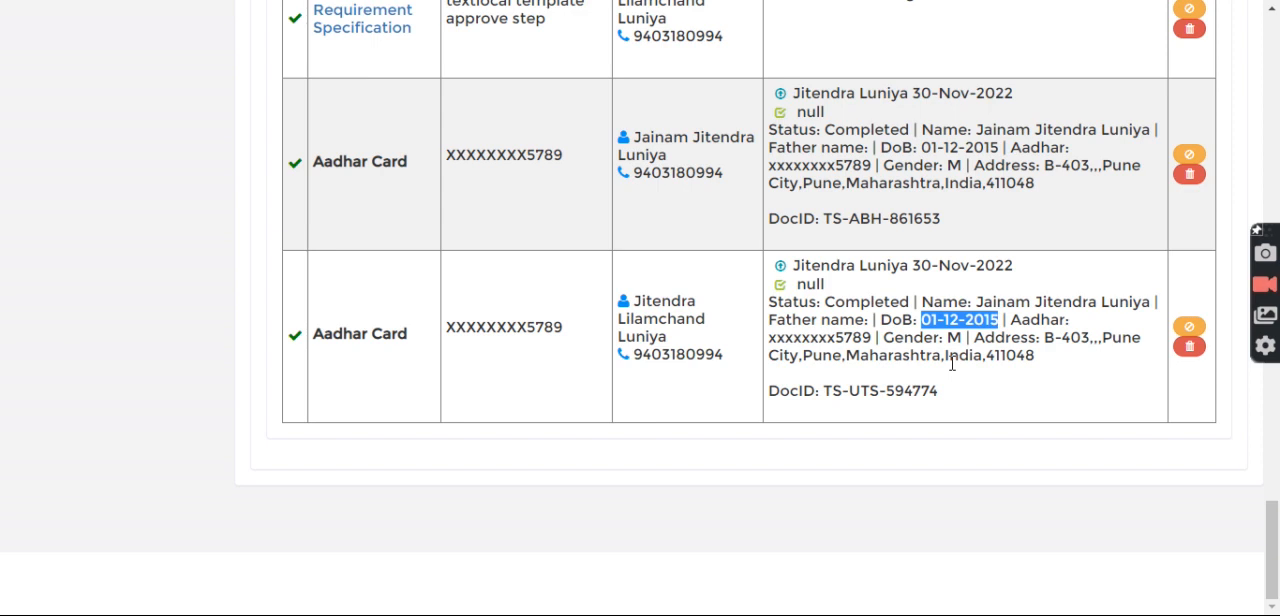
{"action": "mouse_move", "coordinate": [1264, 284]}
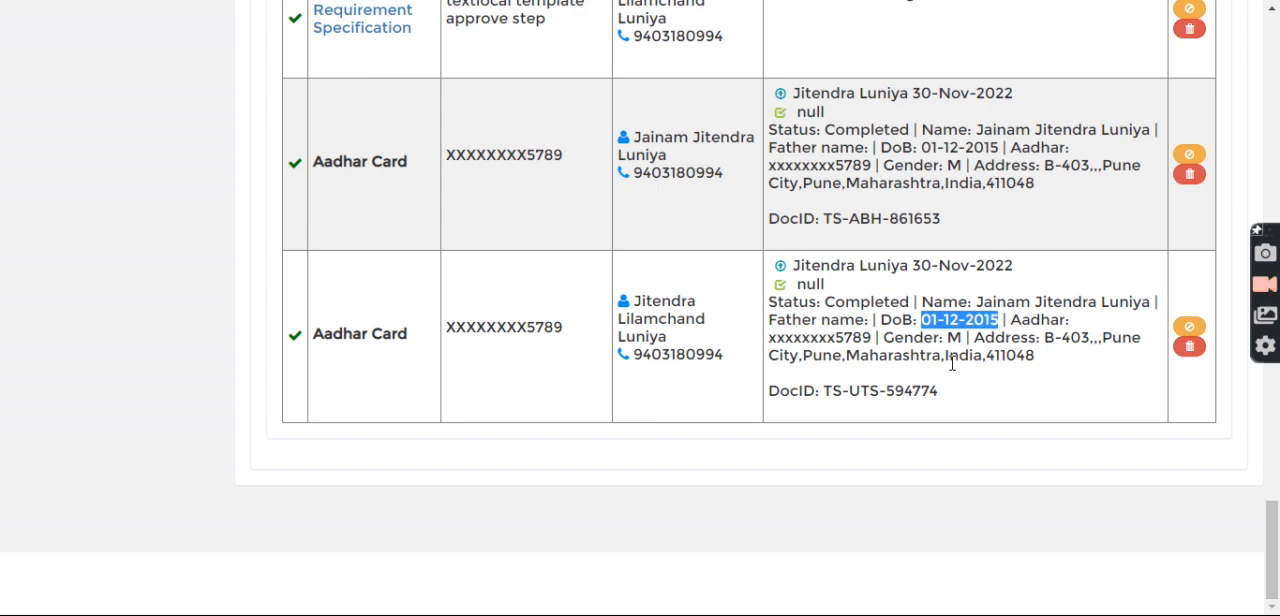